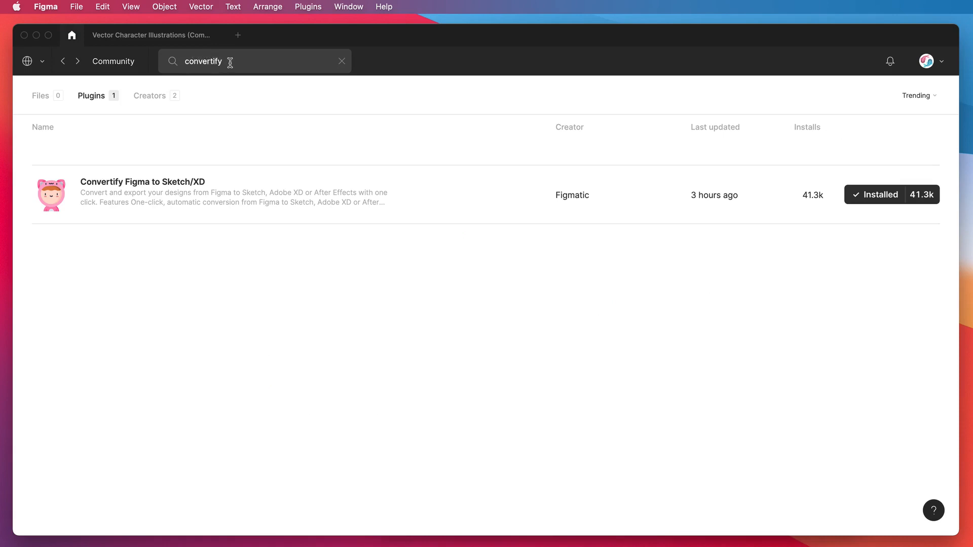
{"action": "mouse_move", "coordinate": [102, 122]}
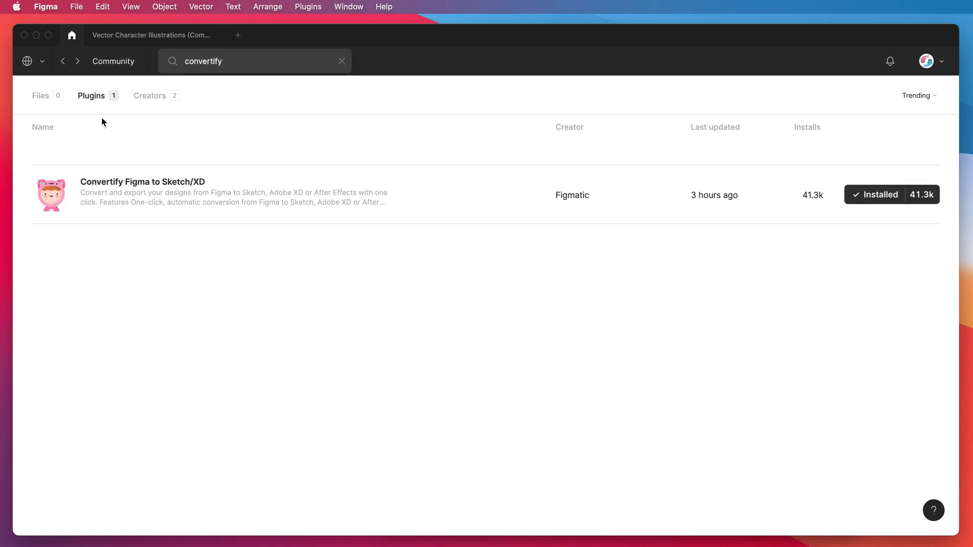
{"action": "mouse_move", "coordinate": [818, 242]}
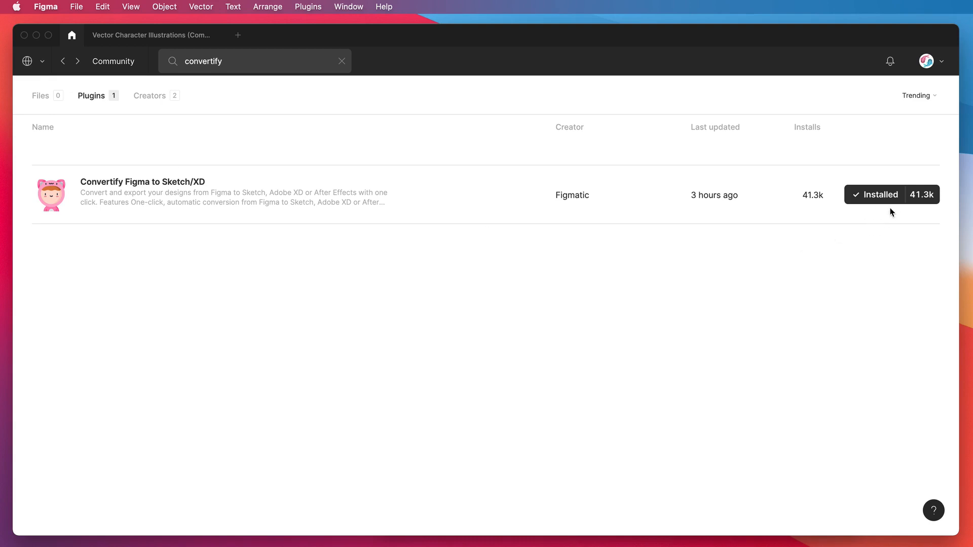
{"action": "mouse_move", "coordinate": [901, 210]}
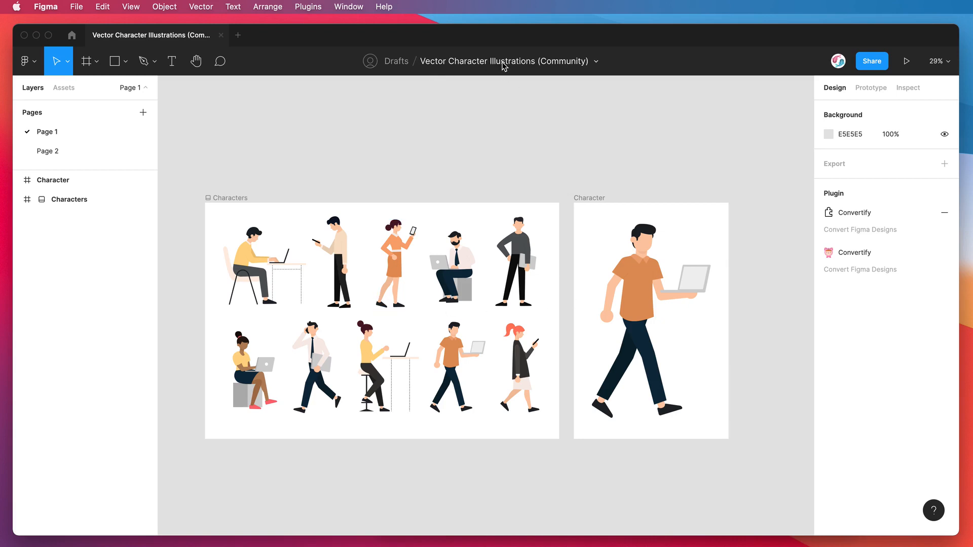
{"action": "mouse_move", "coordinate": [525, 136]}
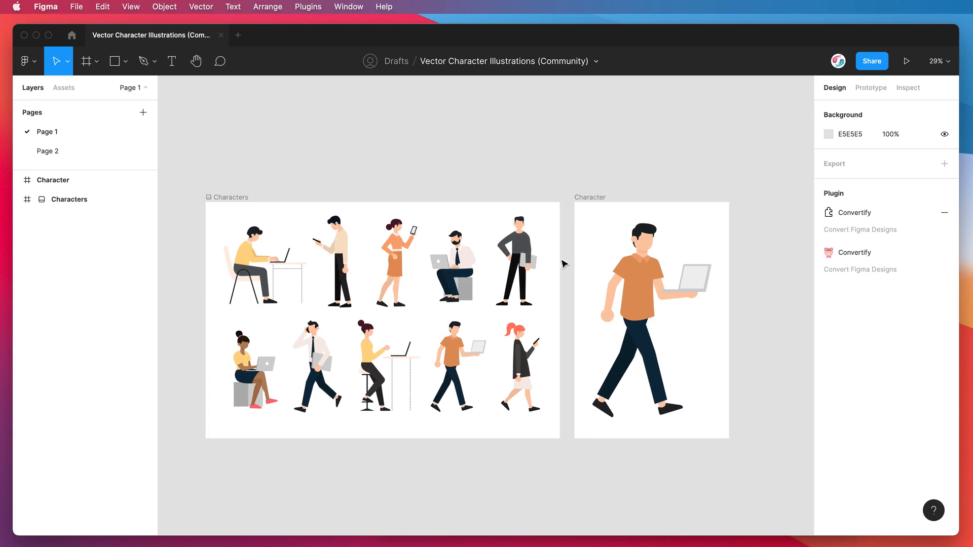
{"action": "mouse_move", "coordinate": [575, 180]}
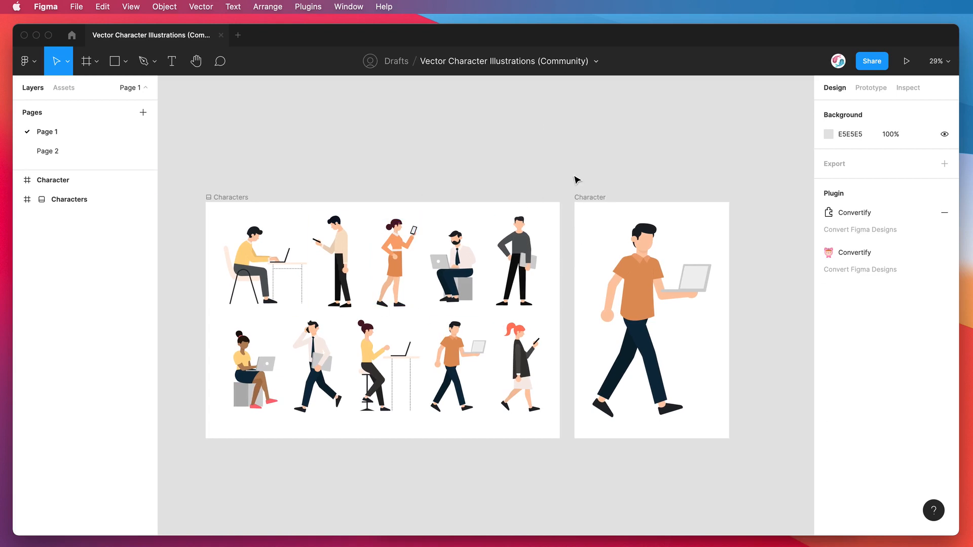
{"action": "mouse_move", "coordinate": [627, 255]}
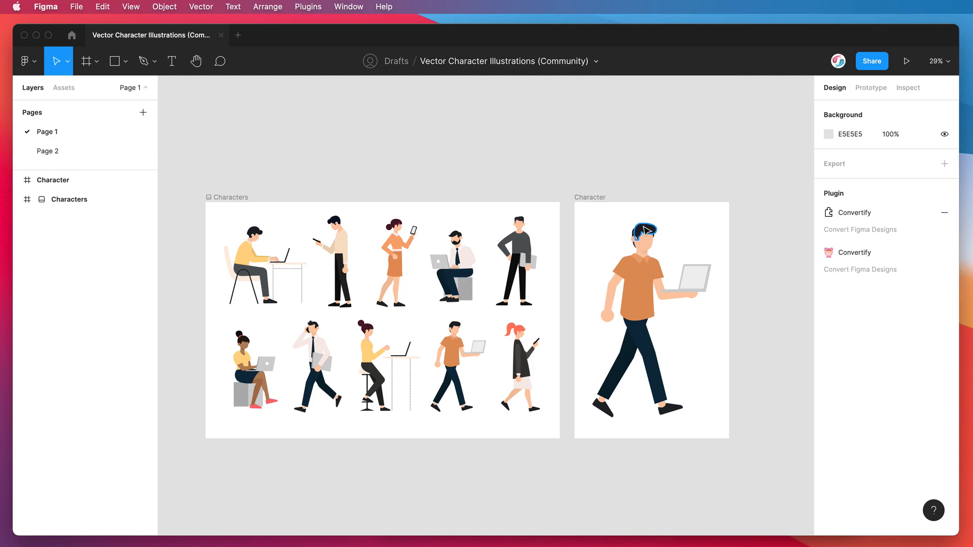
{"action": "mouse_move", "coordinate": [699, 364]}
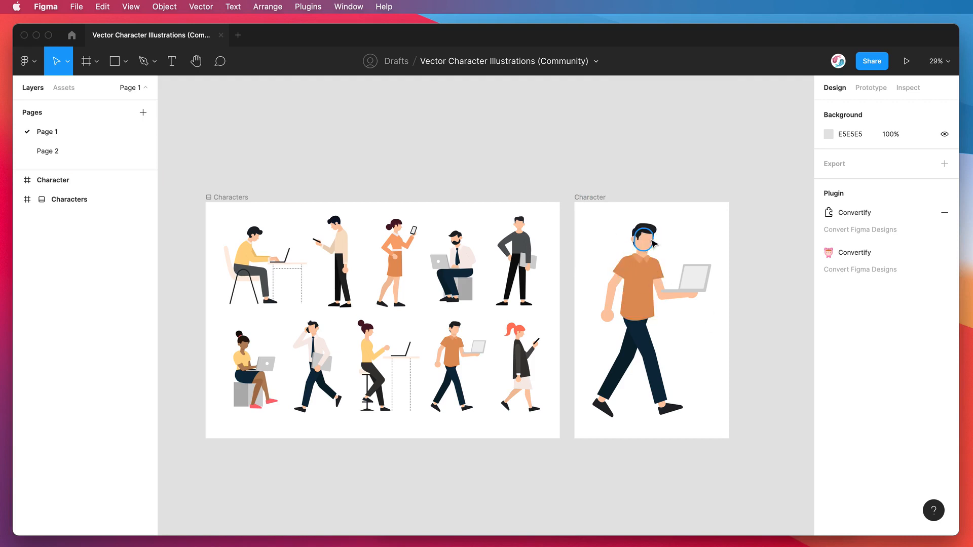
{"action": "mouse_move", "coordinate": [649, 242]}
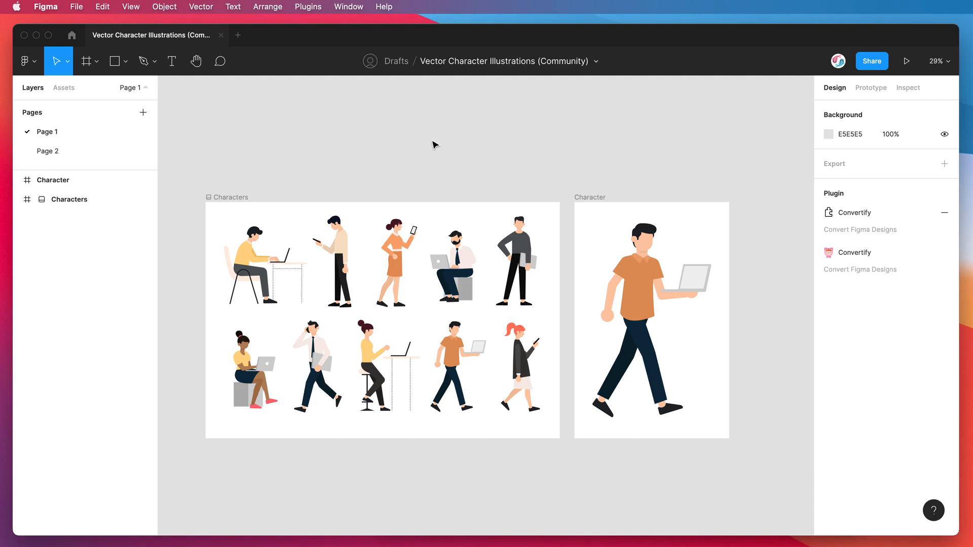
{"action": "mouse_move", "coordinate": [431, 122]}
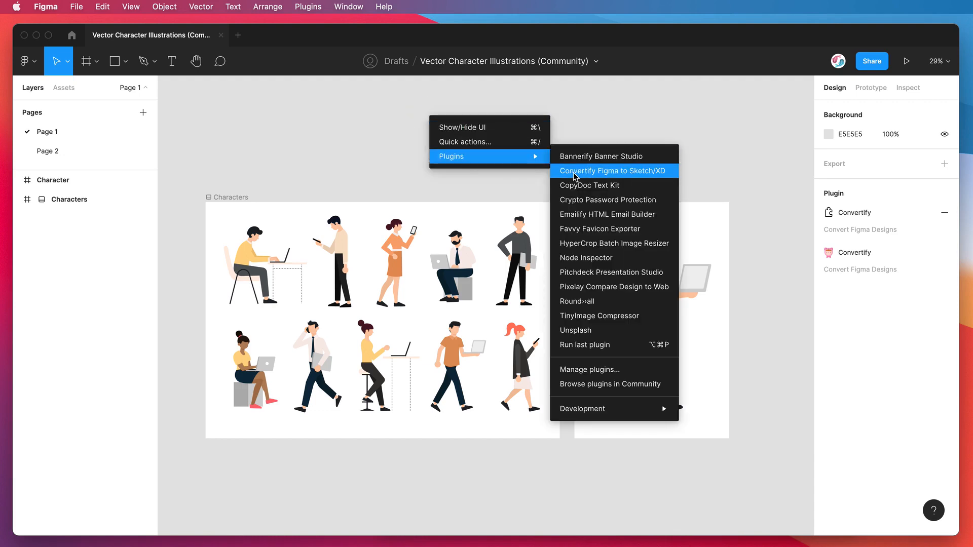
Step: Launch the Convertify Figma to Sketch/XD plugin from the Plugins menu
{"action": "left_click", "coordinate": [612, 171]}
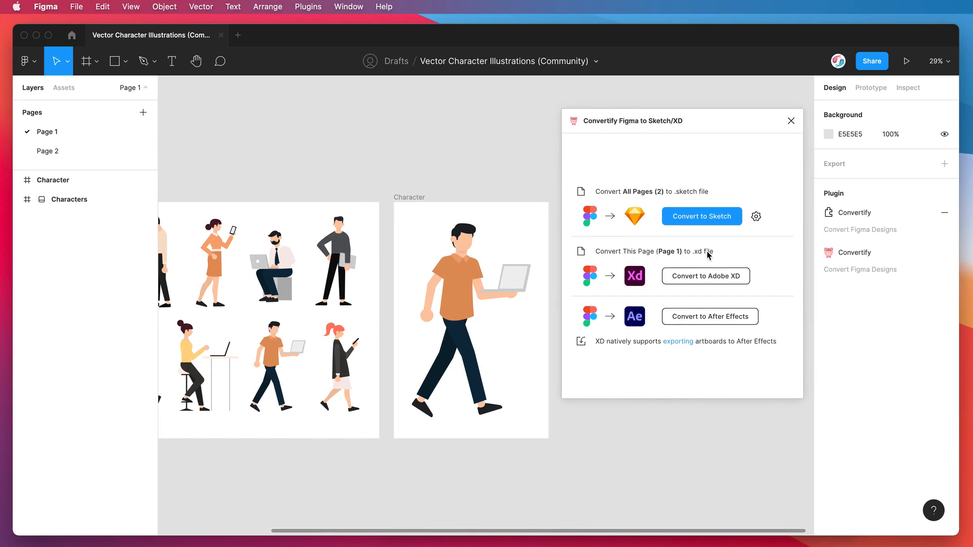
{"action": "mouse_move", "coordinate": [650, 254]}
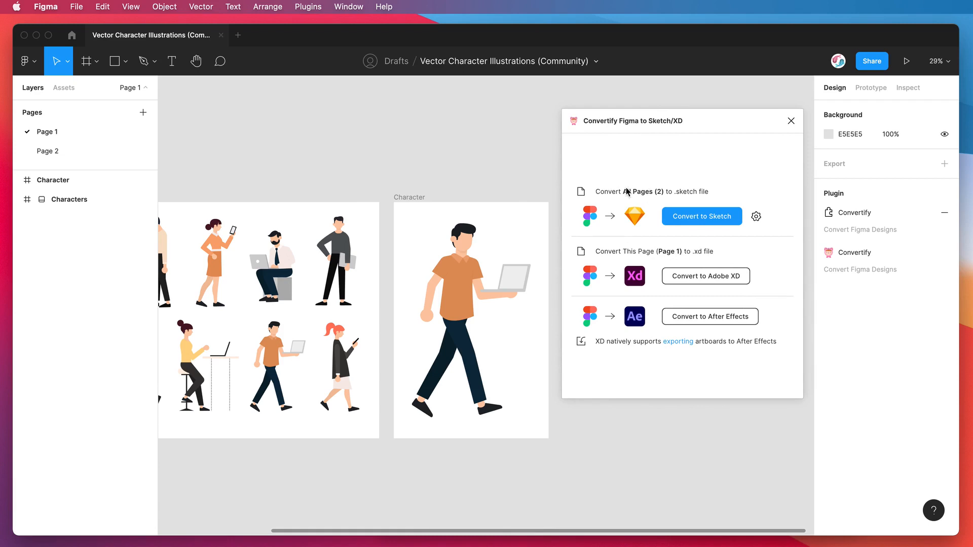
{"action": "mouse_move", "coordinate": [657, 196]}
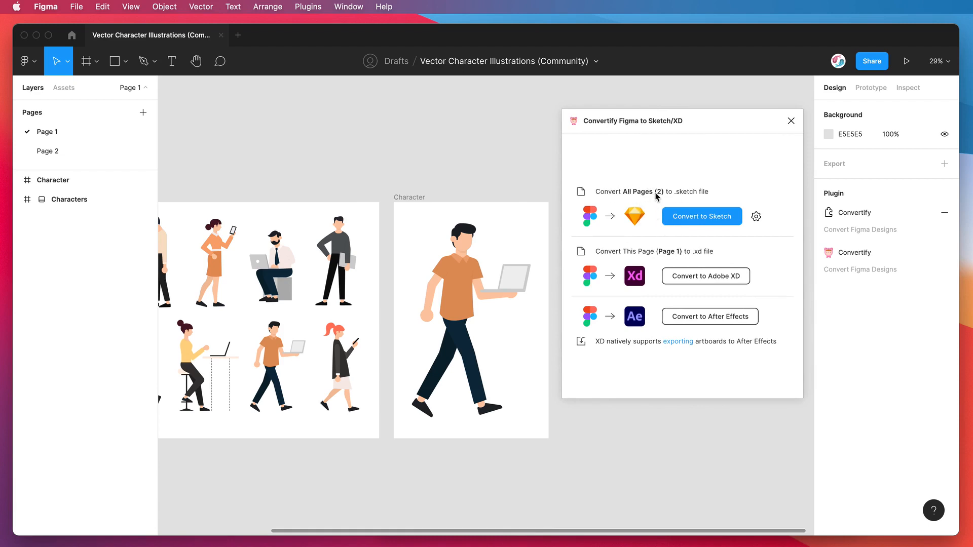
{"action": "mouse_move", "coordinate": [668, 256]}
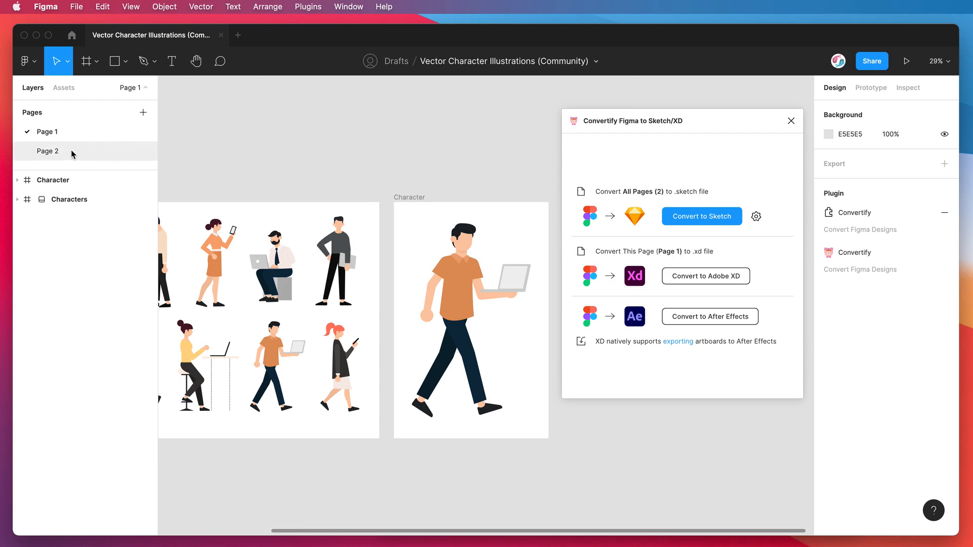
{"action": "mouse_move", "coordinate": [68, 155]}
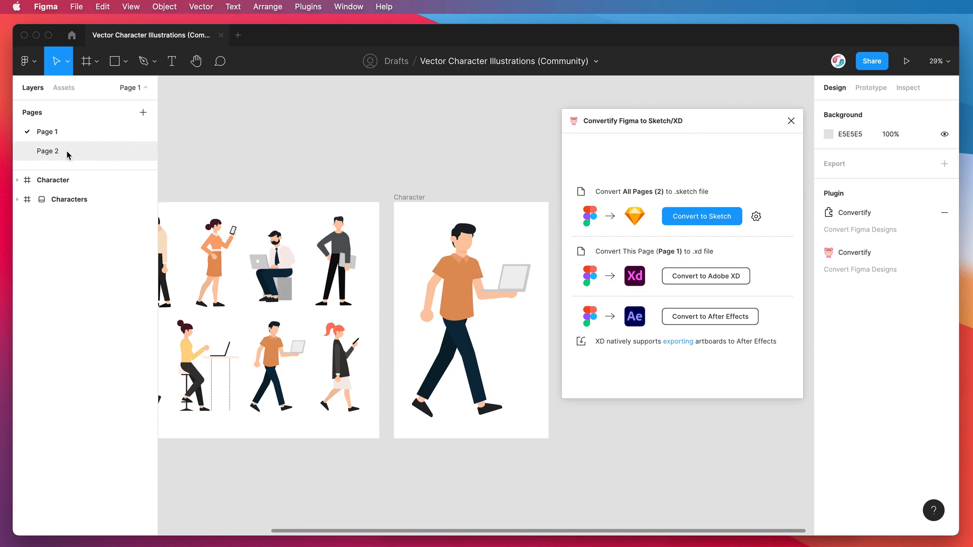
{"action": "left_click", "coordinate": [48, 151]}
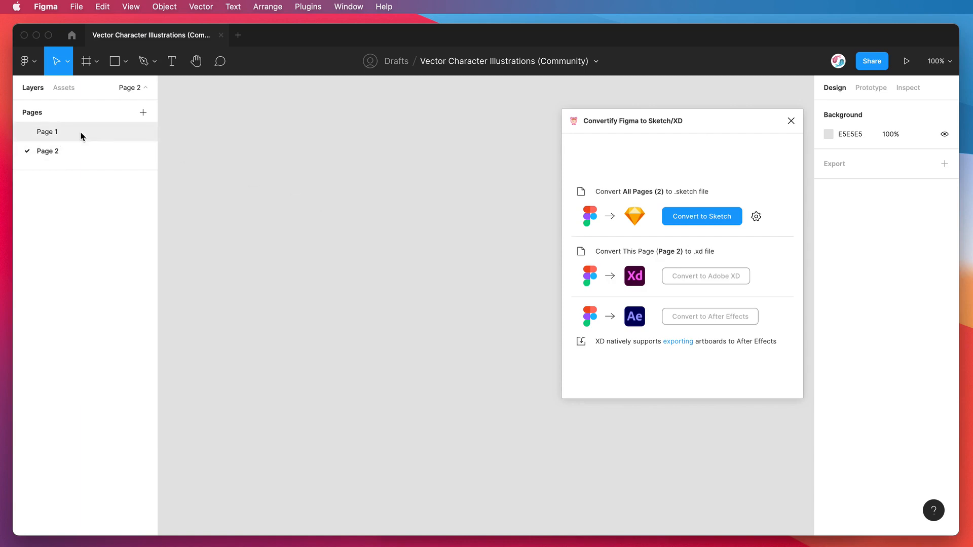
{"action": "left_click", "coordinate": [48, 132]}
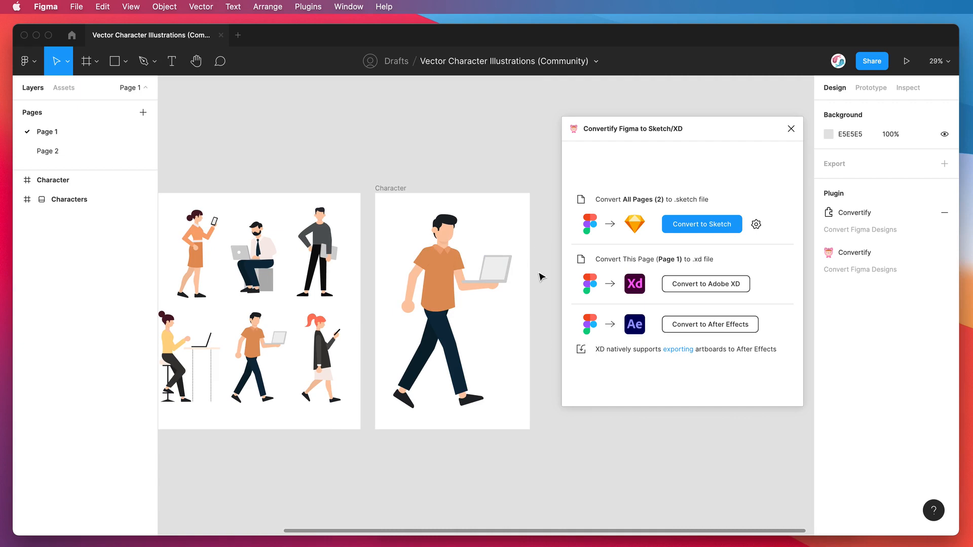
{"action": "mouse_move", "coordinate": [634, 343]}
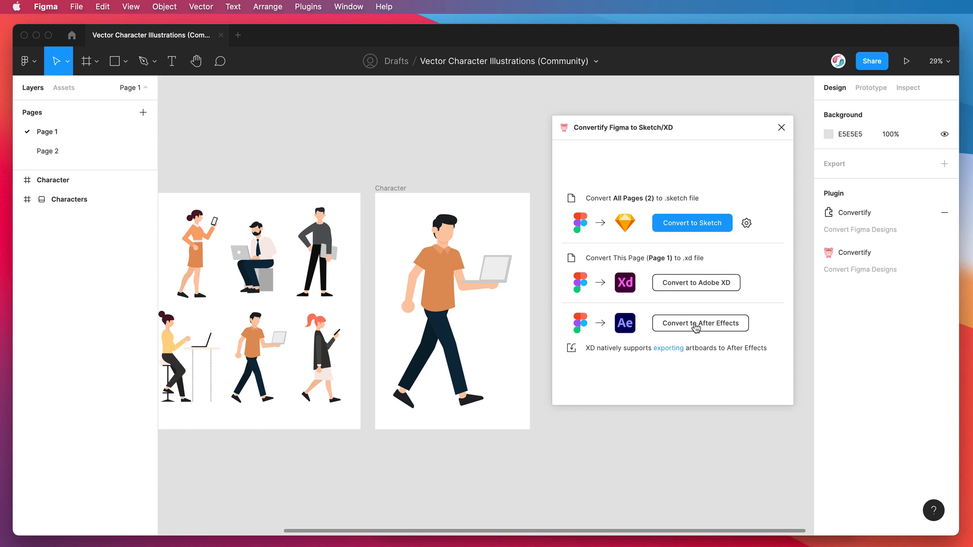
Step: Run Convertify's Convert to After Effects on Page 1
{"action": "left_click", "coordinate": [700, 323]}
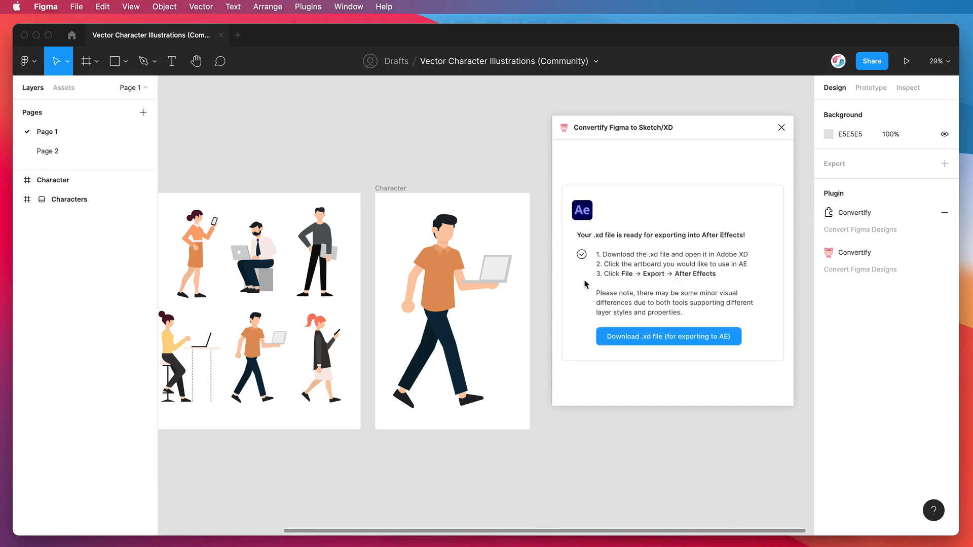
{"action": "mouse_move", "coordinate": [709, 281]}
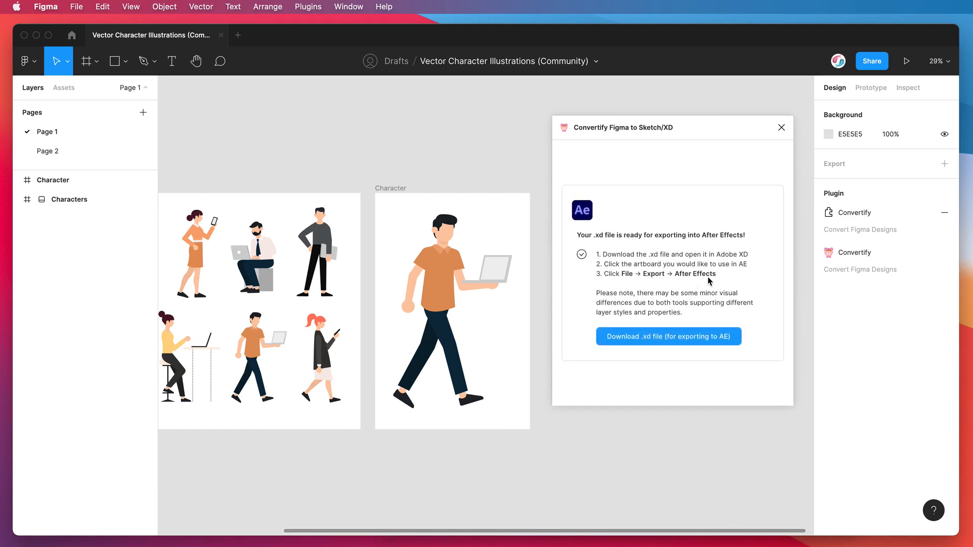
{"action": "mouse_move", "coordinate": [608, 256]}
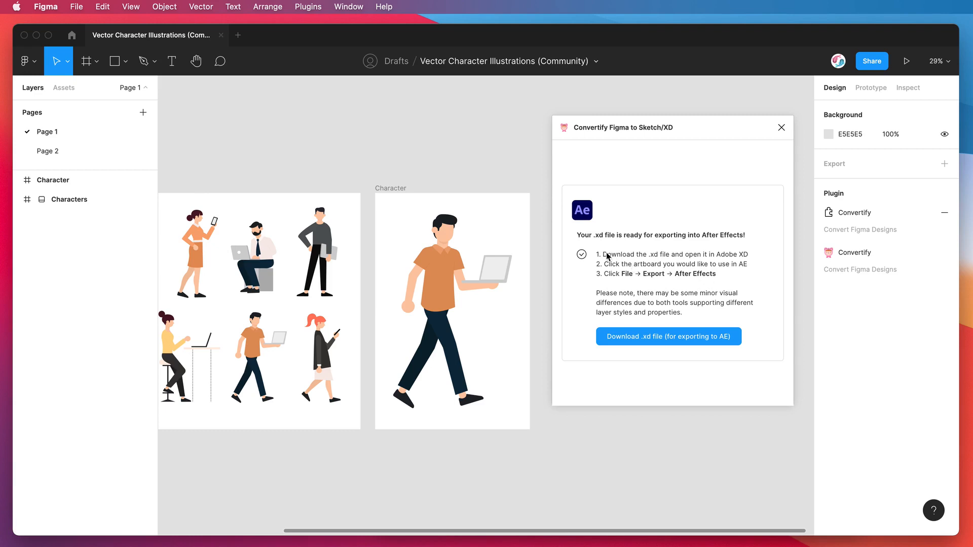
{"action": "mouse_move", "coordinate": [629, 267]}
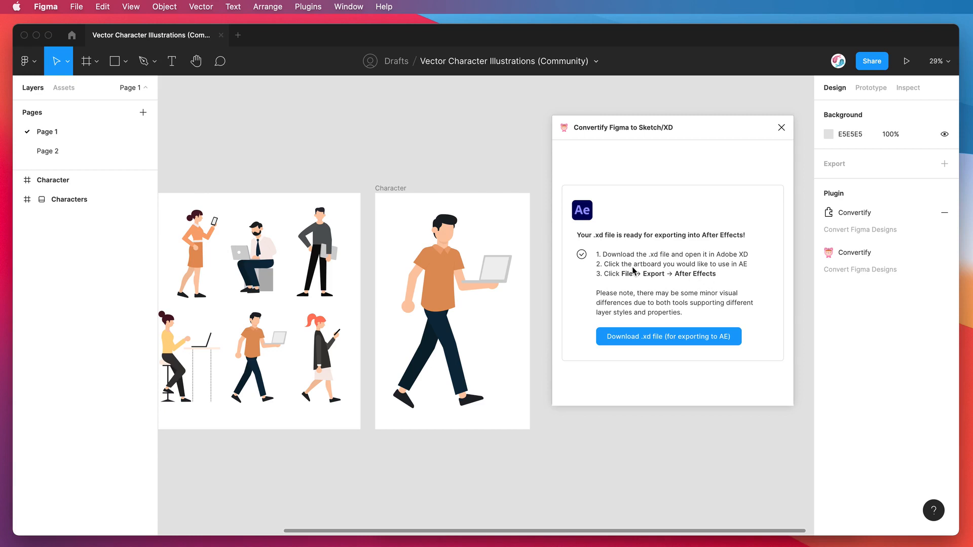
{"action": "mouse_move", "coordinate": [738, 271]}
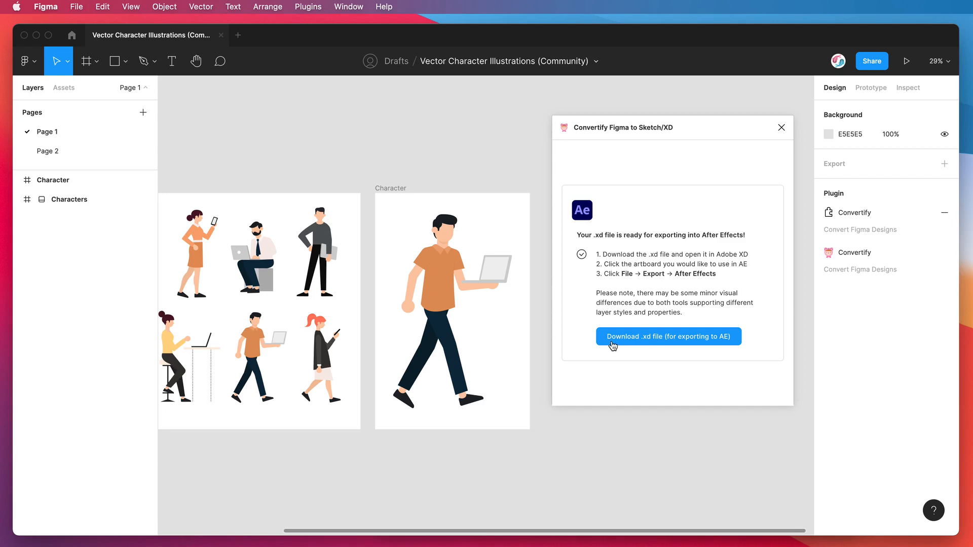
{"action": "mouse_move", "coordinate": [686, 343]}
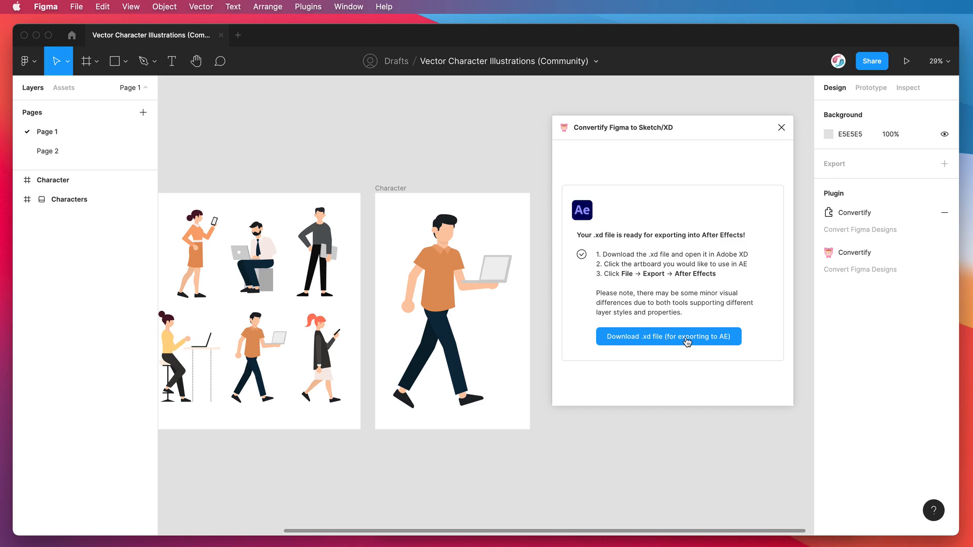
Step: Download the converted .xd file to the Desktop and open it from Finder
{"action": "left_click", "coordinate": [669, 337]}
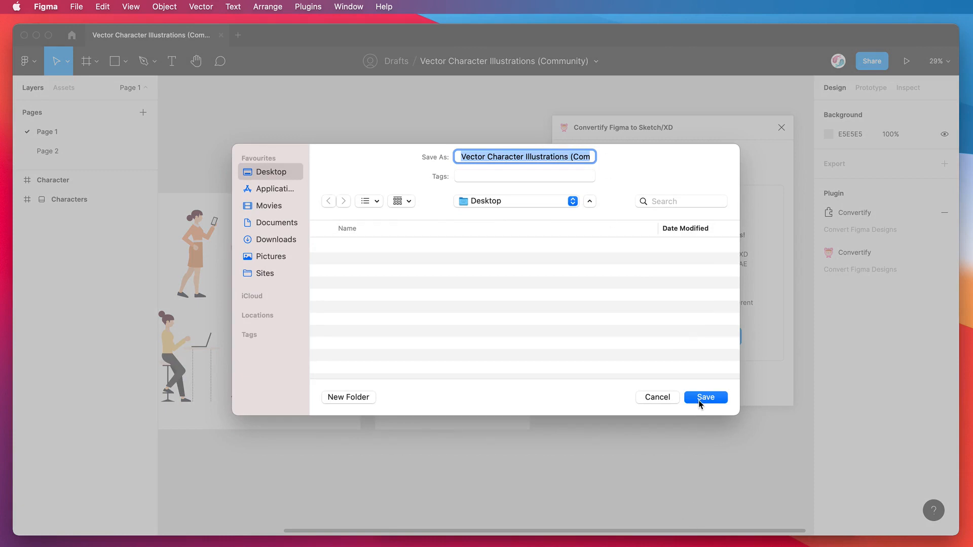
{"action": "left_click", "coordinate": [706, 398]}
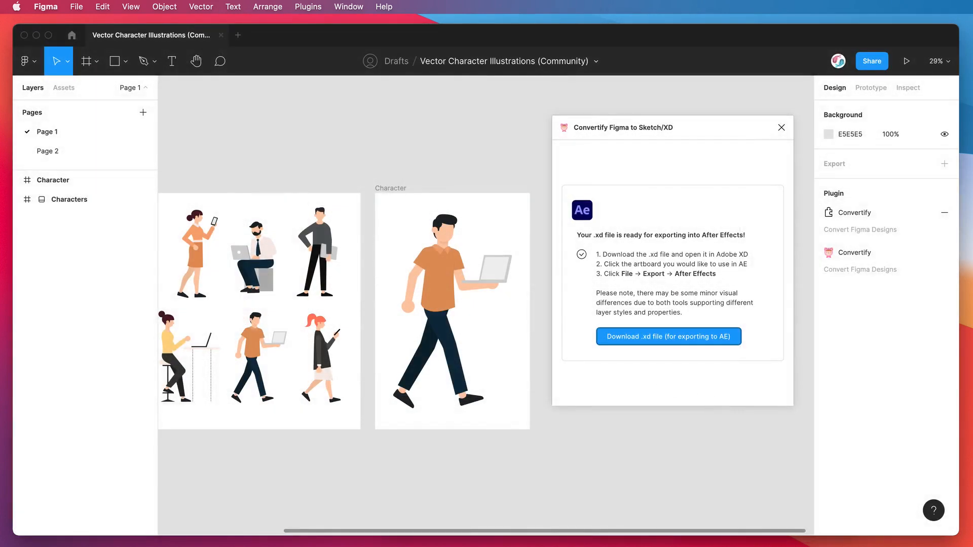
{"action": "left_click", "coordinate": [668, 336]}
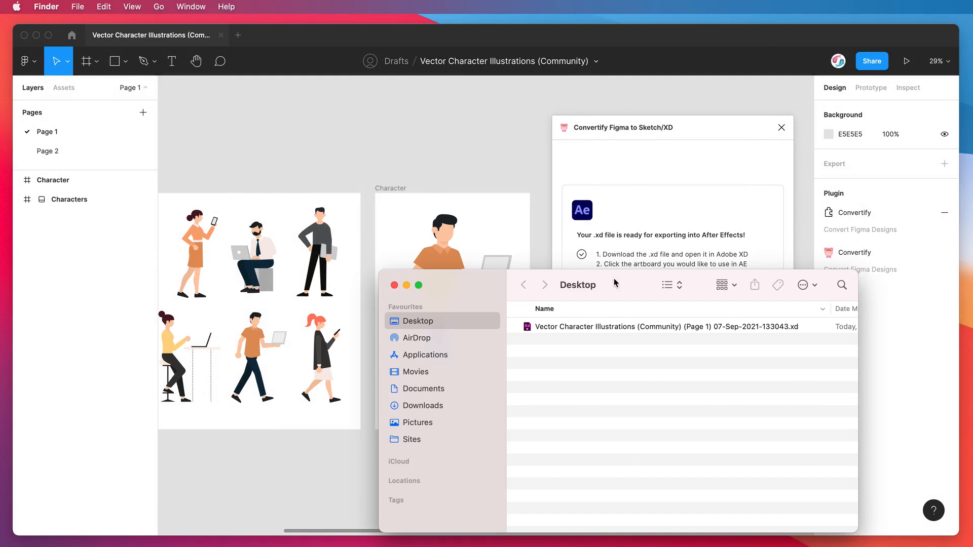
{"action": "left_click", "coordinate": [565, 299]}
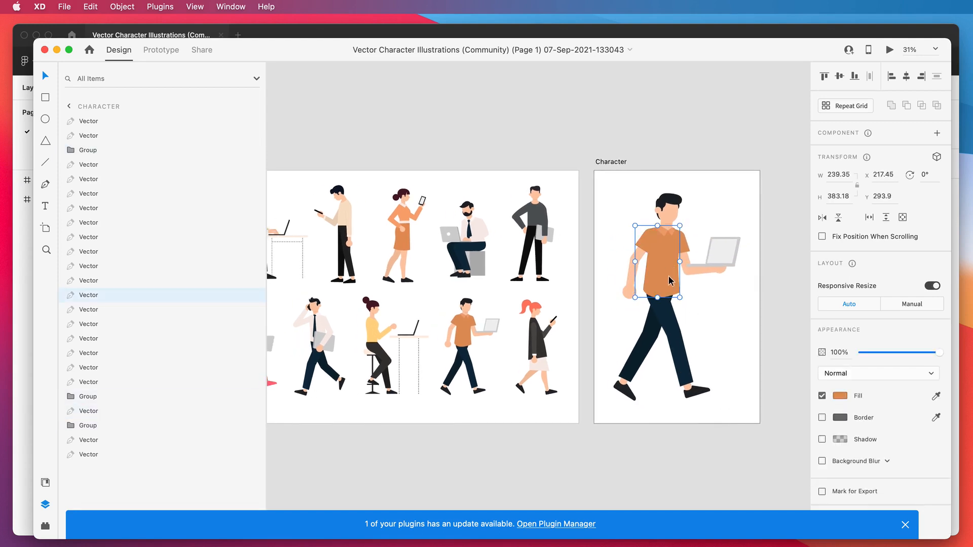
Step: Select a vector shape on the walking character's shirt to inspect its layers
{"action": "left_click", "coordinate": [669, 202]}
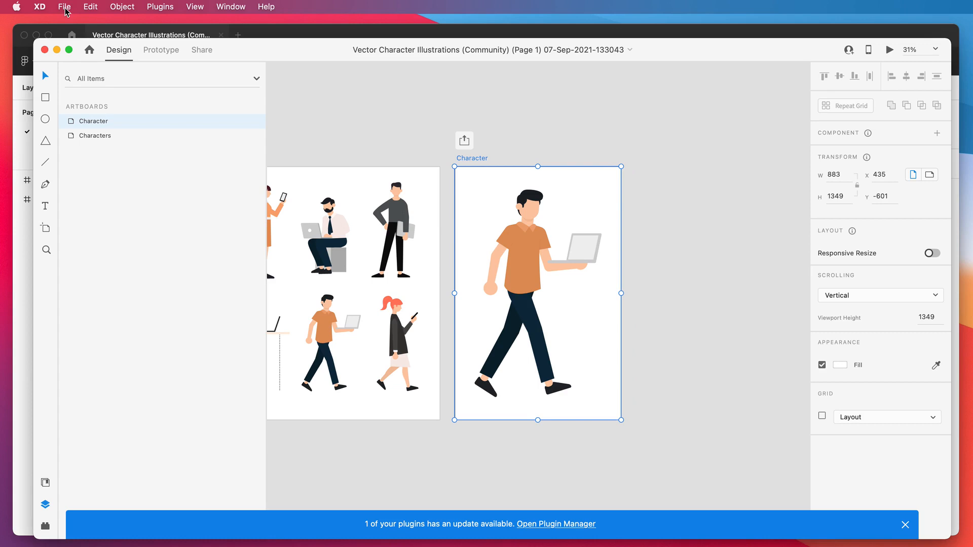
Step: Open Adobe XD's File menu with the Character artboard selected
{"action": "left_click", "coordinate": [64, 7]}
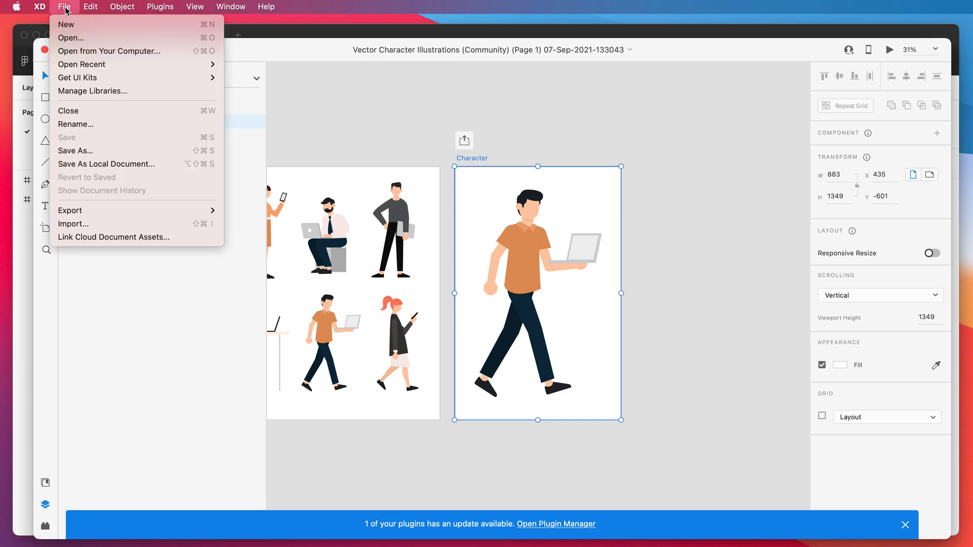
{"action": "mouse_move", "coordinate": [70, 210]}
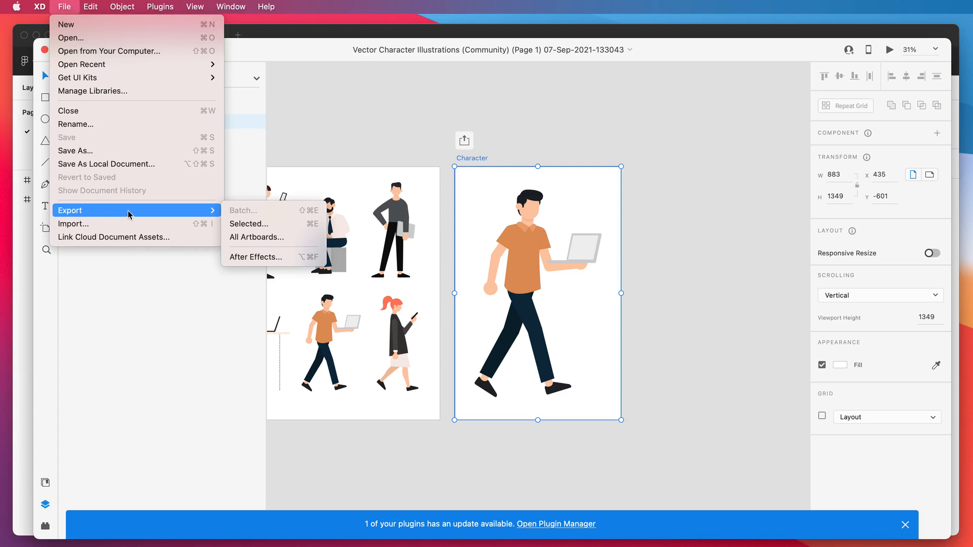
{"action": "mouse_move", "coordinate": [274, 257]}
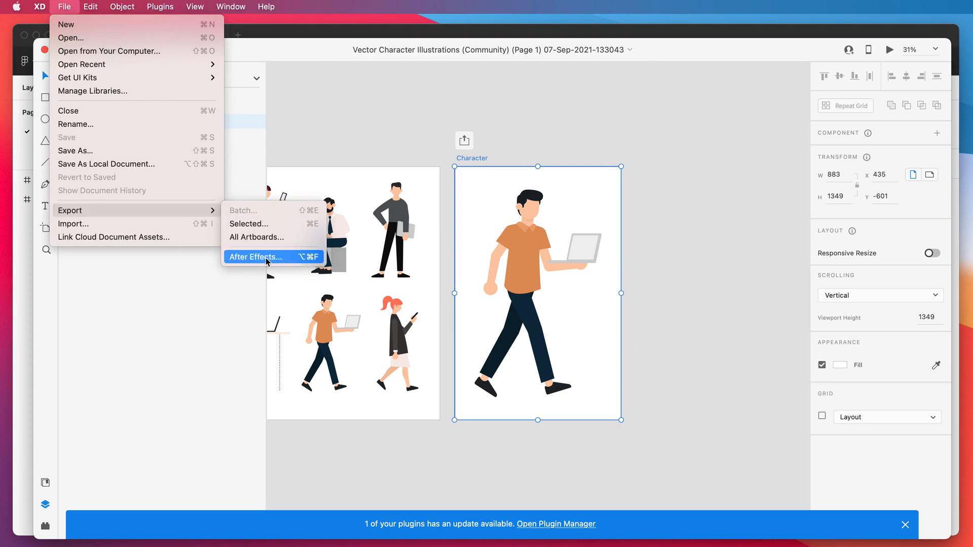
{"action": "mouse_move", "coordinate": [290, 262]}
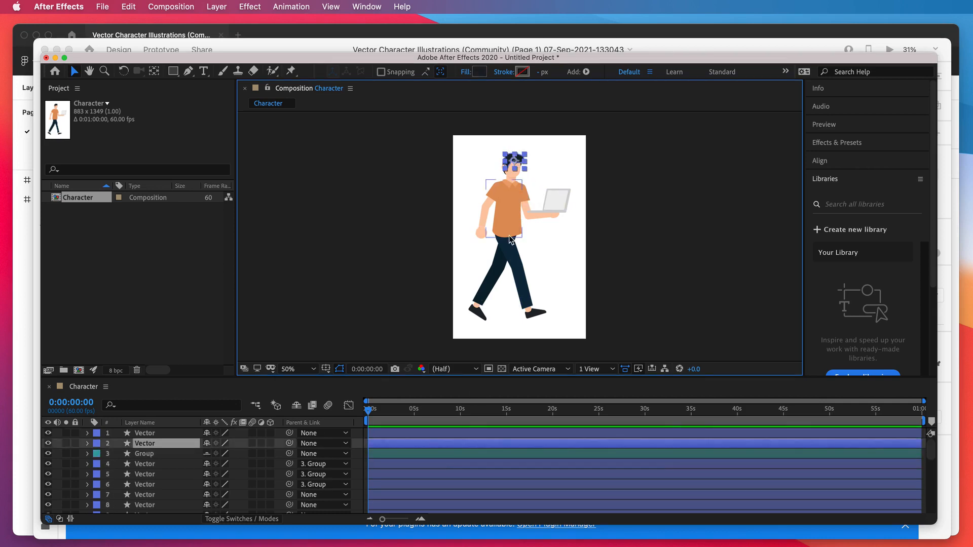
Step: Select the forearm near the laptop to confirm it is a separate shape layer
{"action": "left_click", "coordinate": [144, 454]}
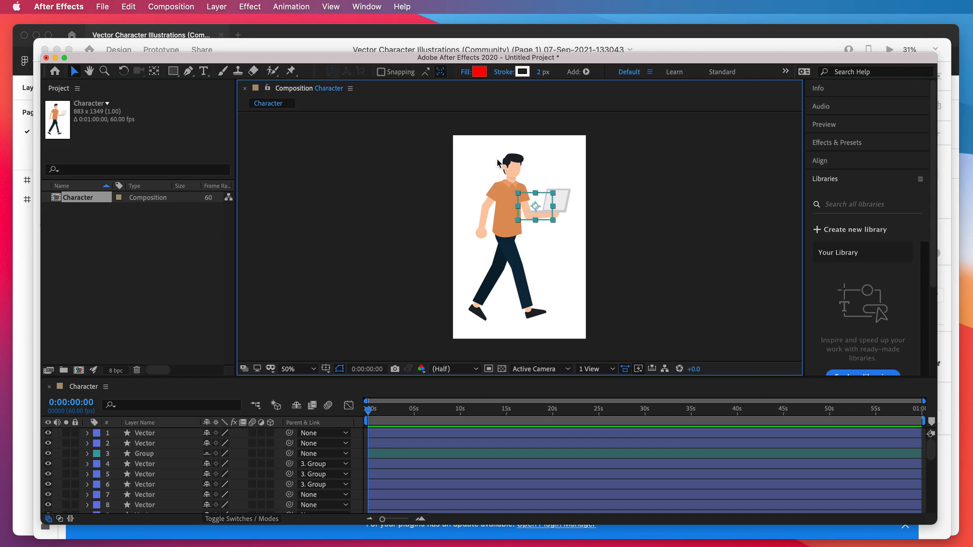
{"action": "mouse_move", "coordinate": [572, 63]}
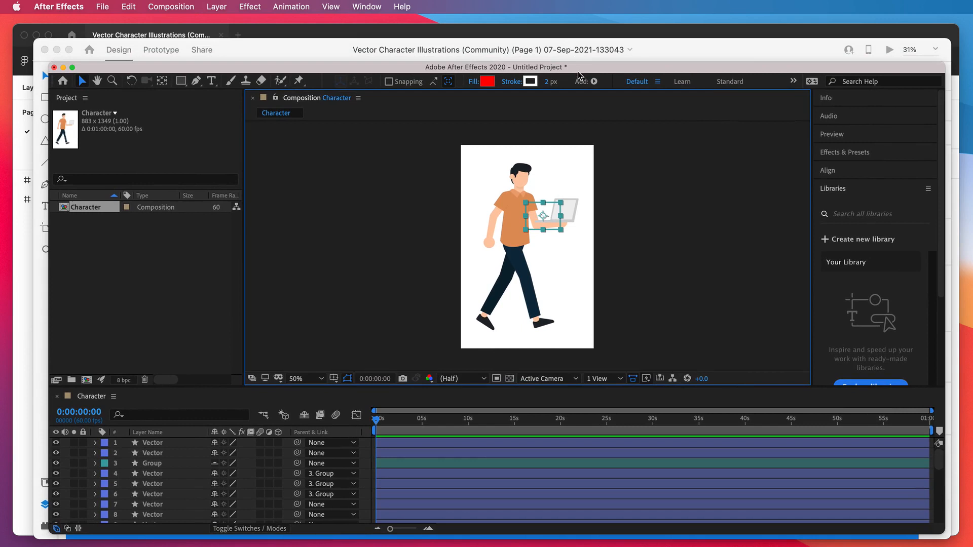
{"action": "left_click", "coordinate": [305, 379]}
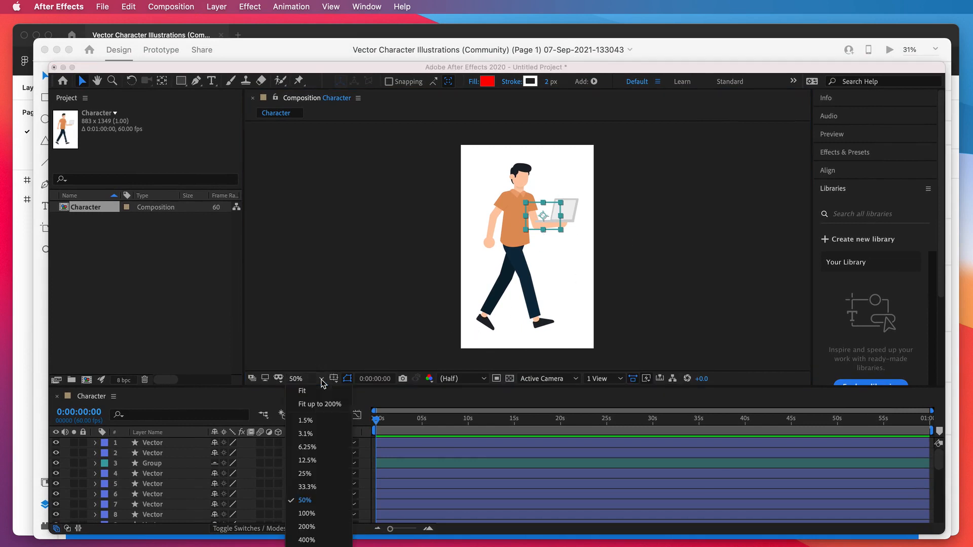
{"action": "left_click", "coordinate": [306, 513]}
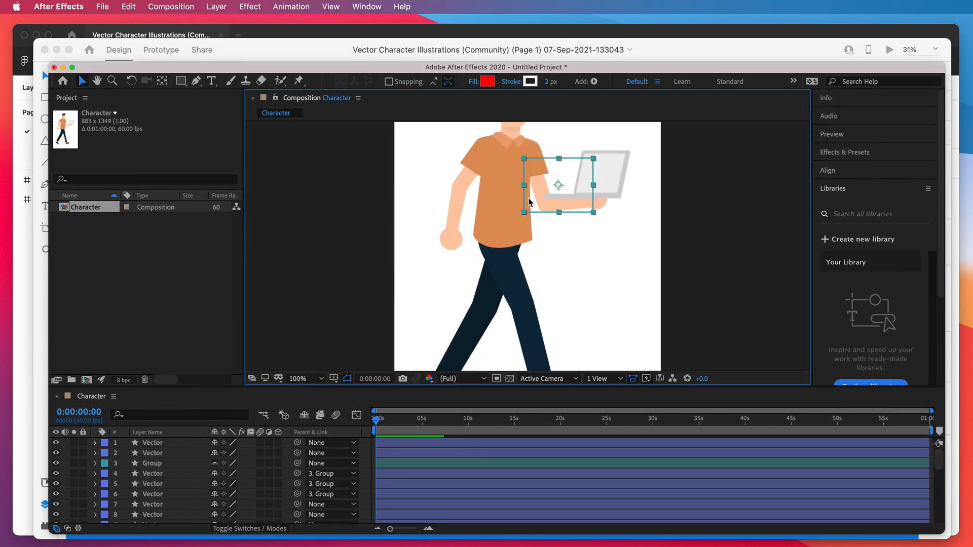
{"action": "left_click", "coordinate": [497, 186]}
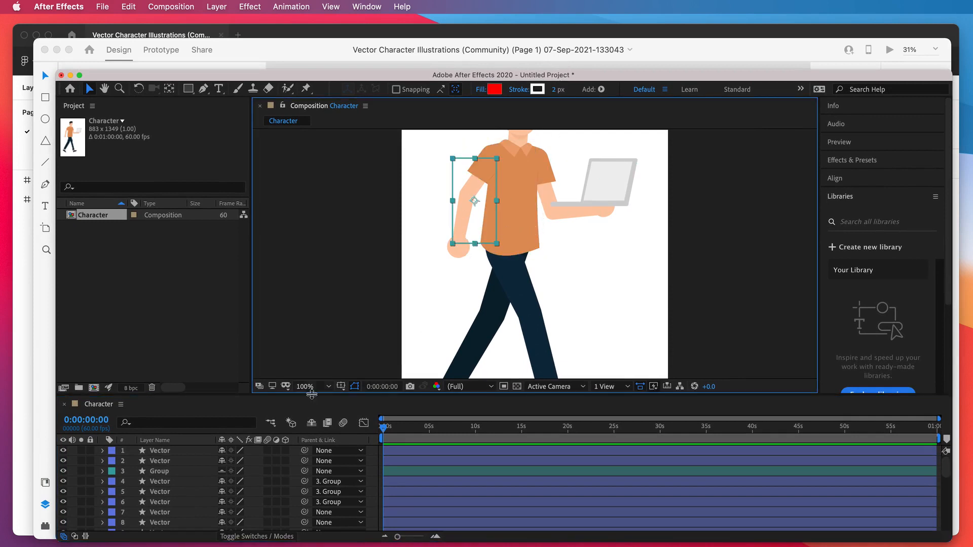
{"action": "left_click", "coordinate": [305, 386]}
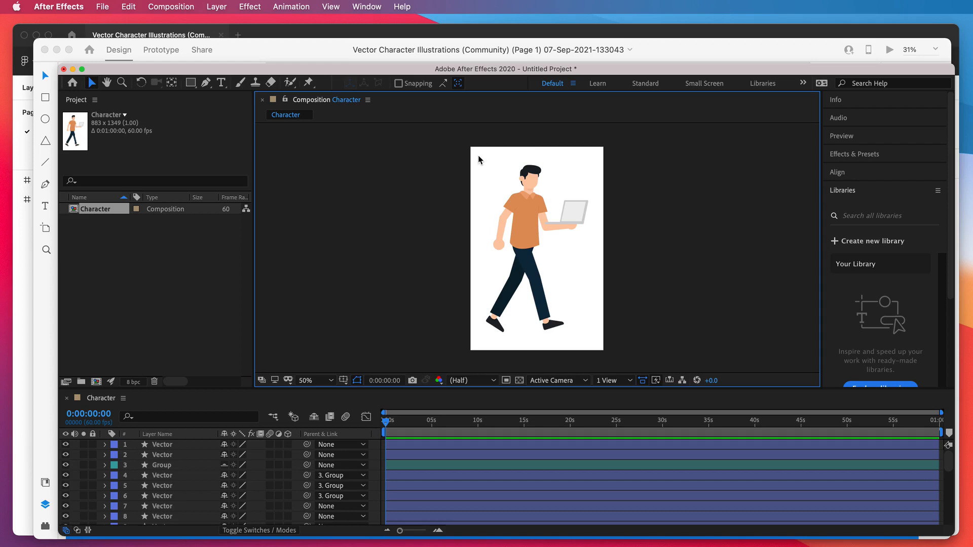
{"action": "mouse_move", "coordinate": [495, 94]}
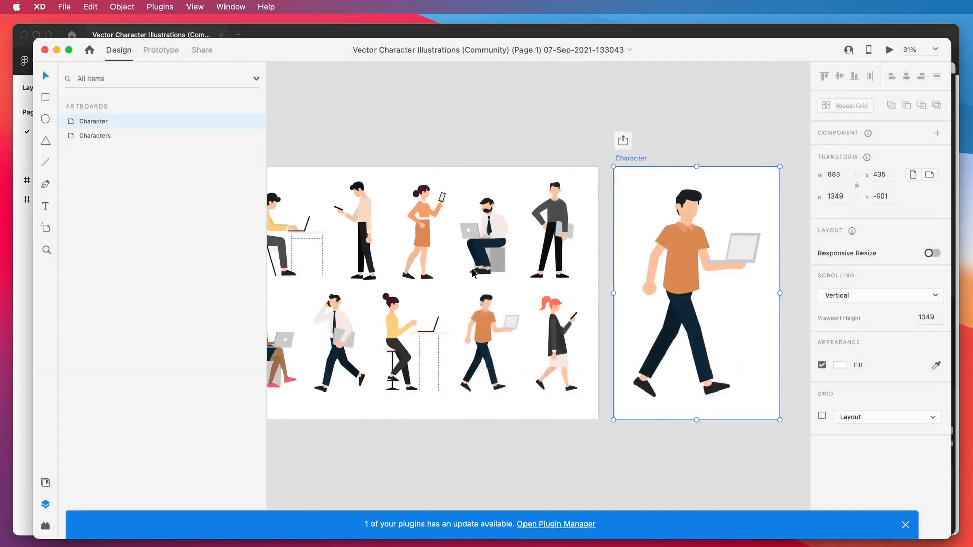
Step: Export the Characters artboard to After Effects via the File menu
{"action": "left_click", "coordinate": [64, 7]}
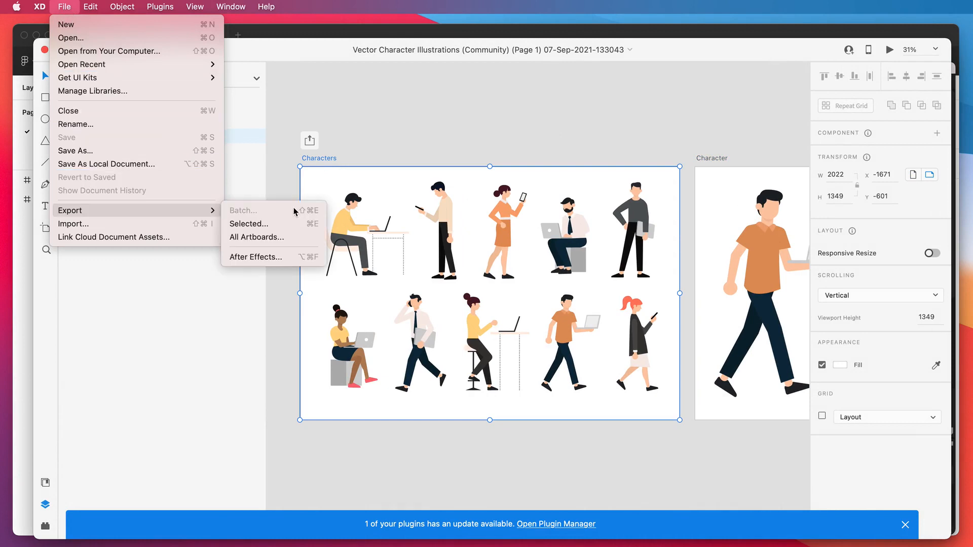
{"action": "mouse_move", "coordinate": [257, 257]}
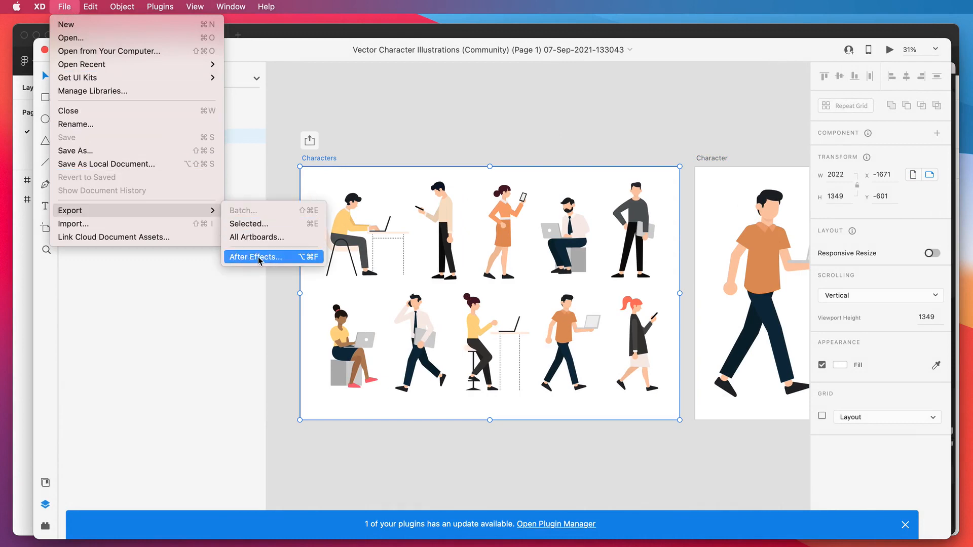
{"action": "left_click", "coordinate": [255, 257]}
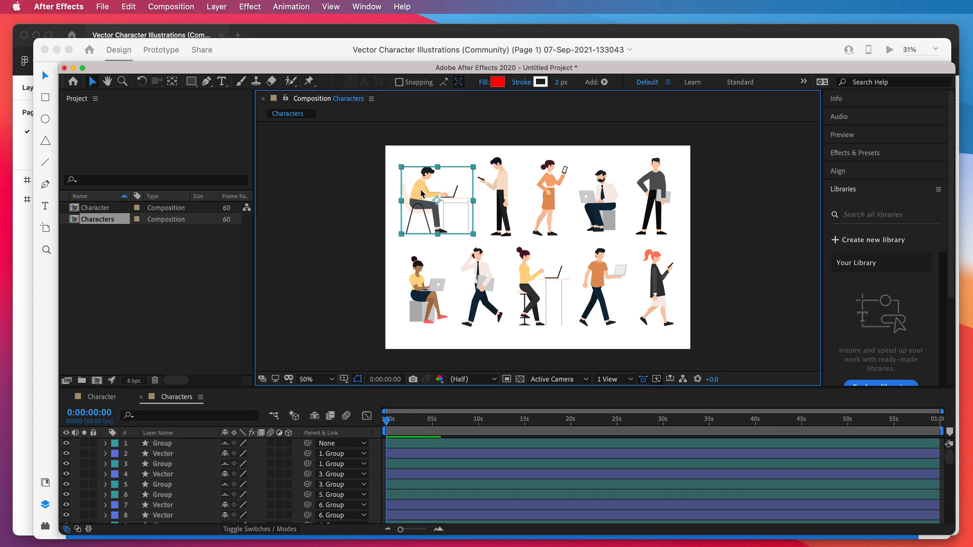
Step: Select a figure's group layer and zoom to 200%, then back to 100%
{"action": "left_click", "coordinate": [494, 196]}
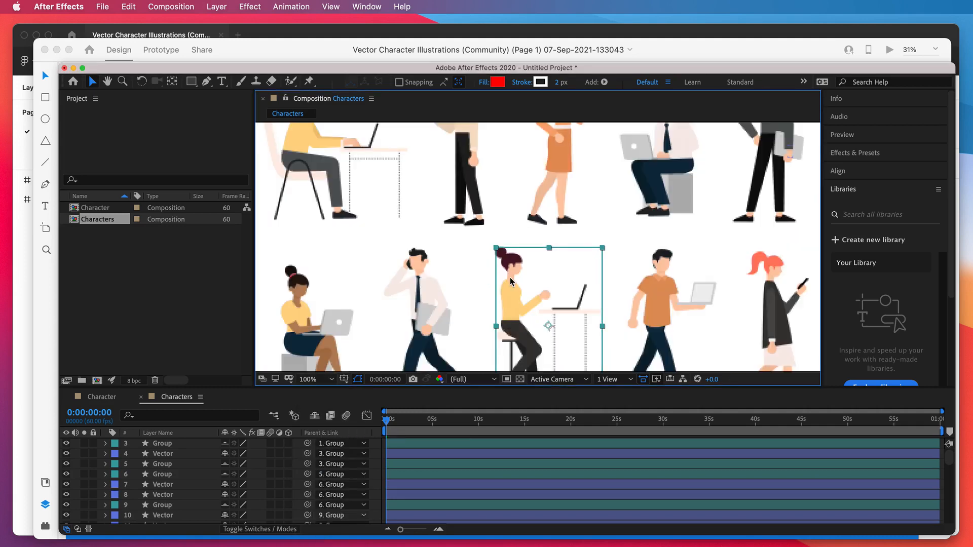
{"action": "left_click", "coordinate": [322, 379]}
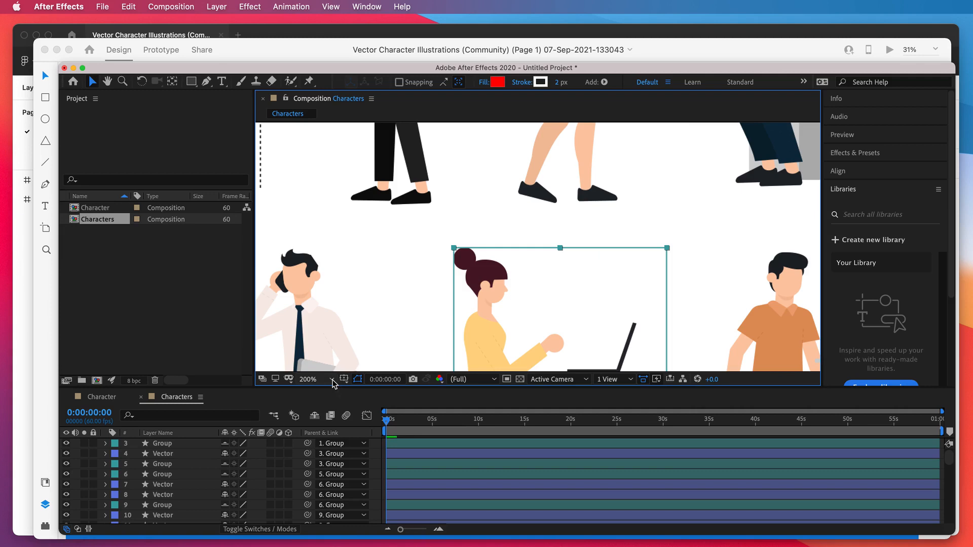
{"action": "left_click", "coordinate": [318, 379]}
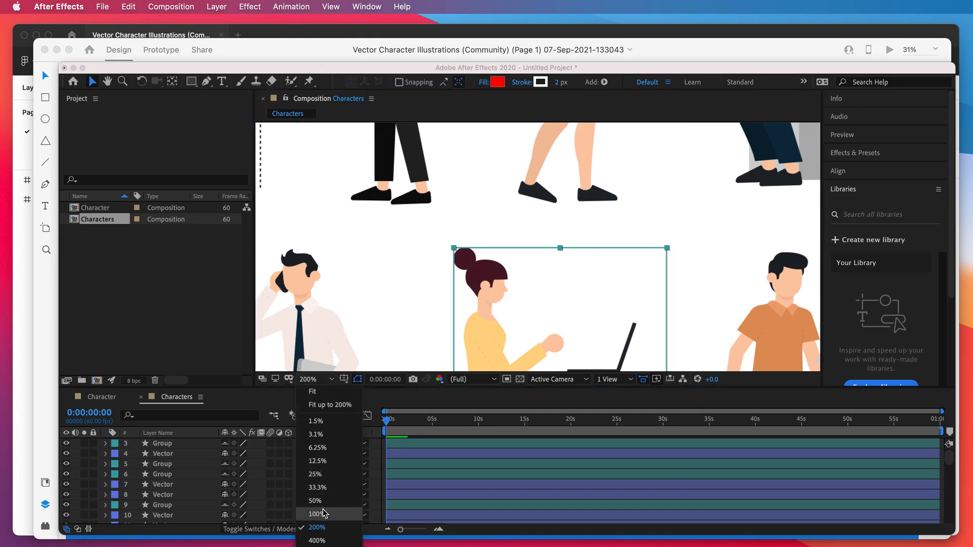
{"action": "left_click", "coordinate": [316, 514]}
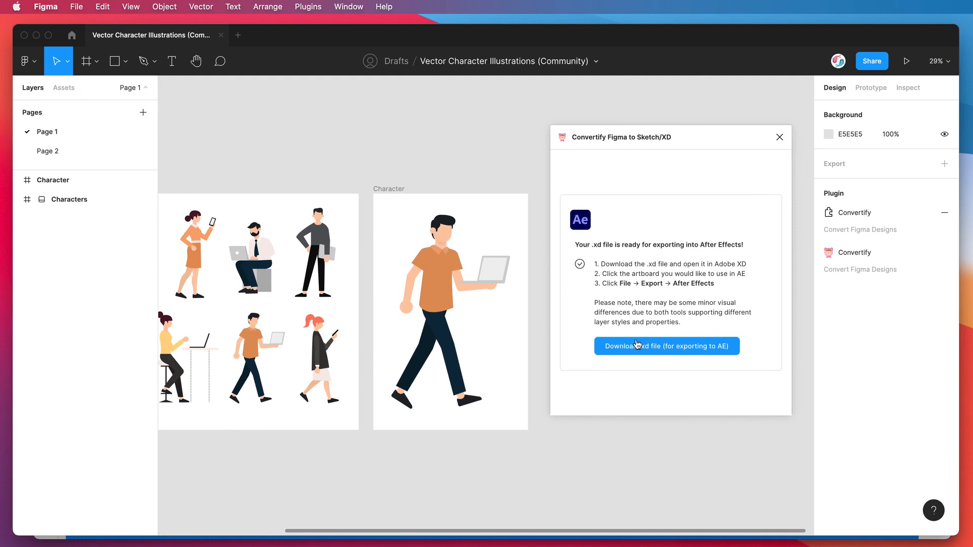
{"action": "mouse_move", "coordinate": [767, 293]}
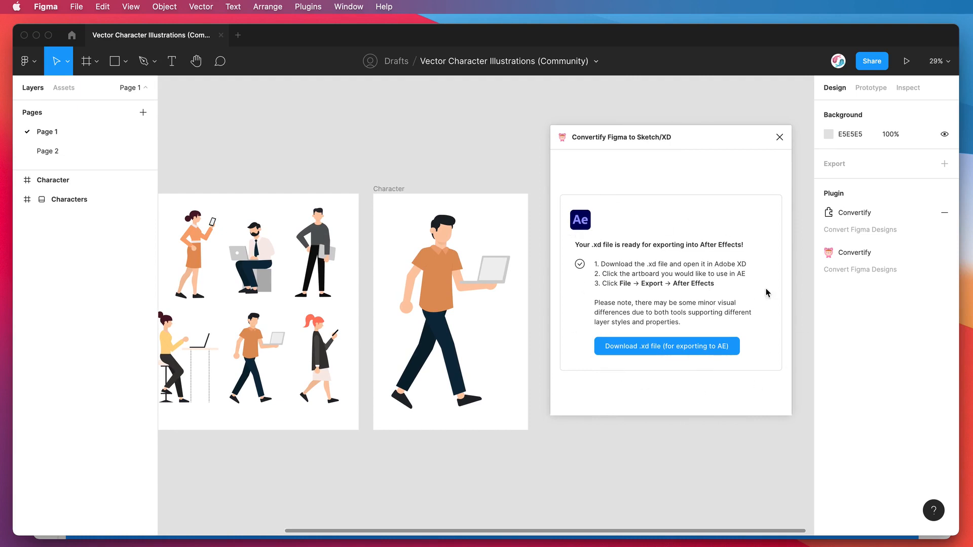
{"action": "mouse_move", "coordinate": [597, 279]}
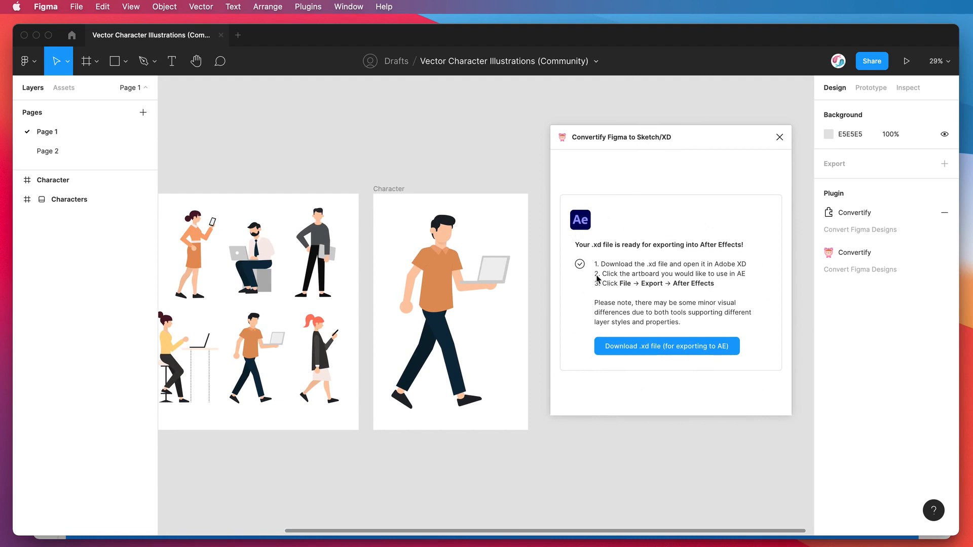
{"action": "mouse_move", "coordinate": [693, 327]}
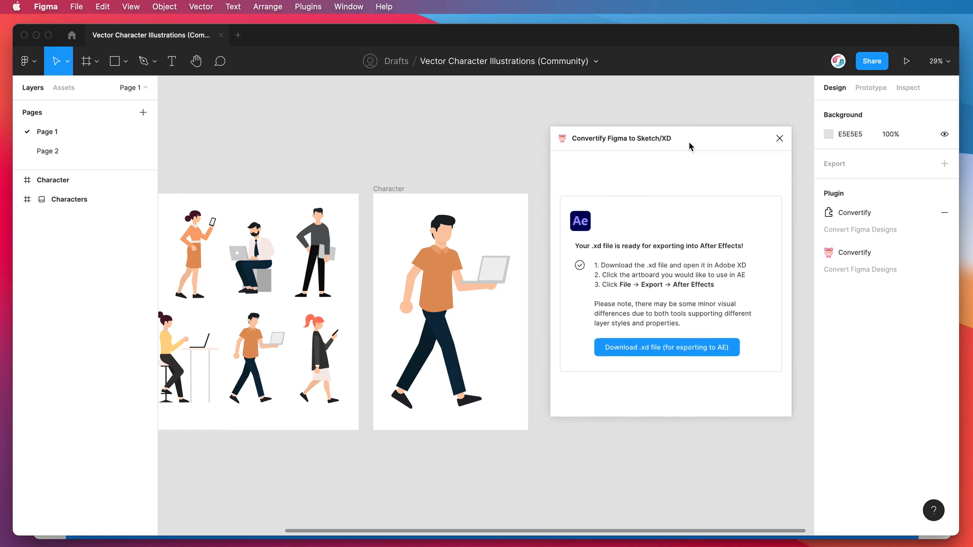
{"action": "mouse_move", "coordinate": [452, 163]}
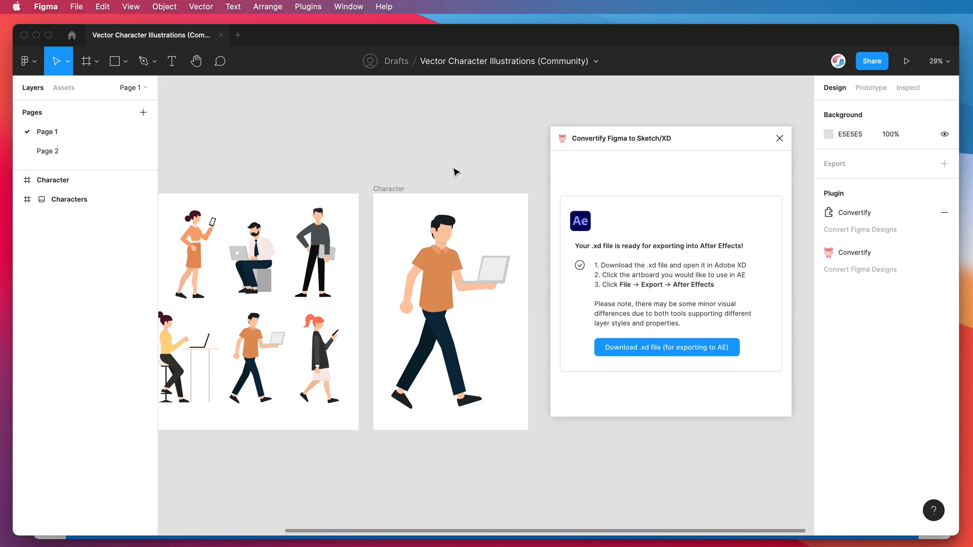
{"action": "mouse_move", "coordinate": [475, 172]}
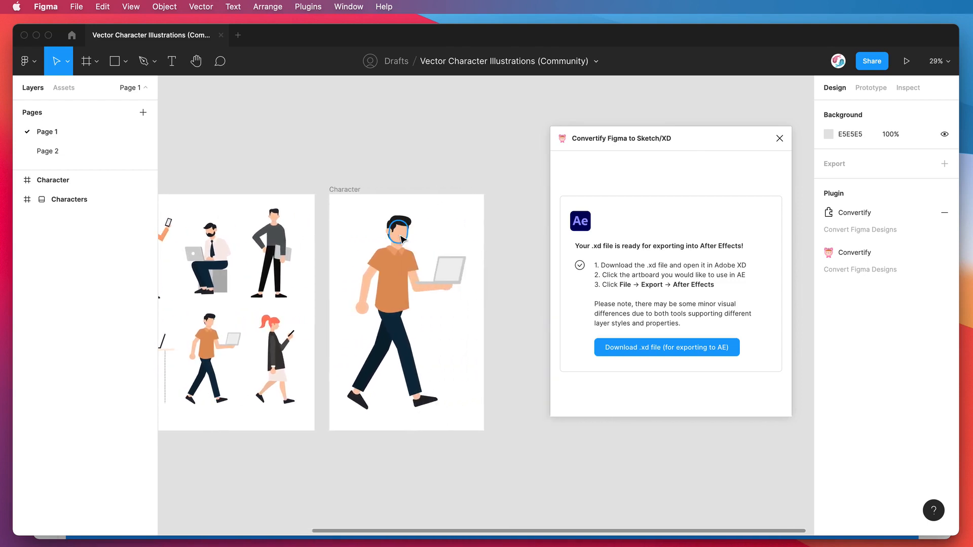
Step: Select a Character frame shape in Figma and move the Convertify window aside
{"action": "left_click", "coordinate": [69, 199]}
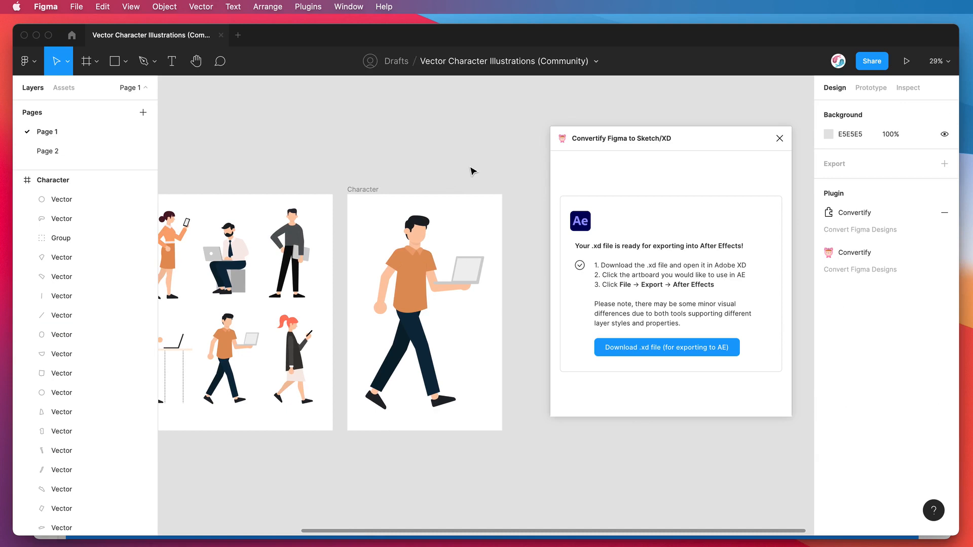
{"action": "left_click_drag", "start_coordinate": [620, 137], "coordinate": [633, 133]}
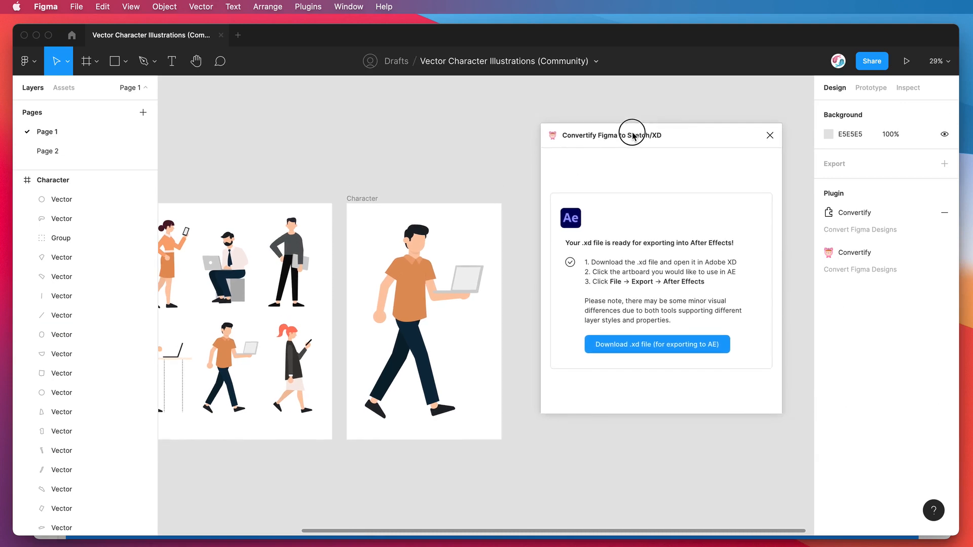
{"action": "mouse_move", "coordinate": [567, 246]}
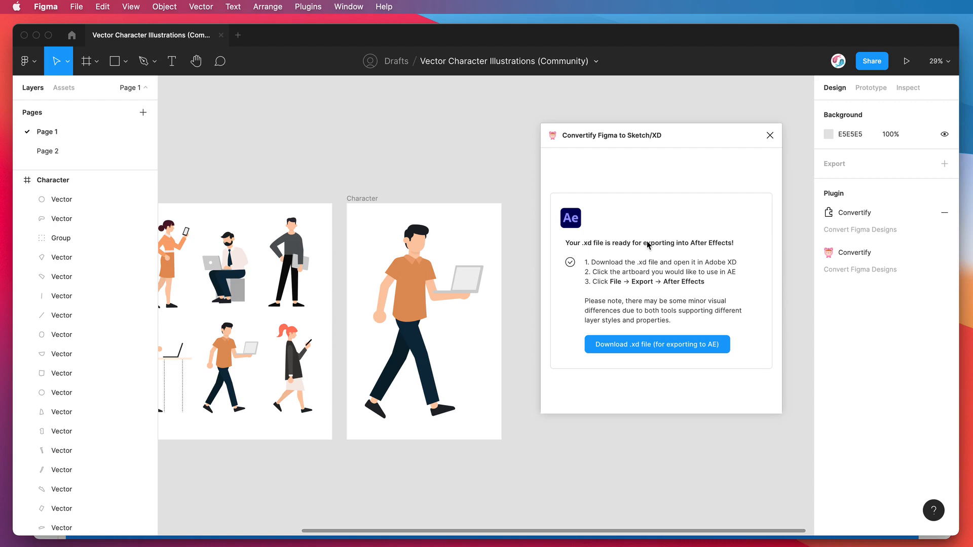
{"action": "mouse_move", "coordinate": [739, 248]}
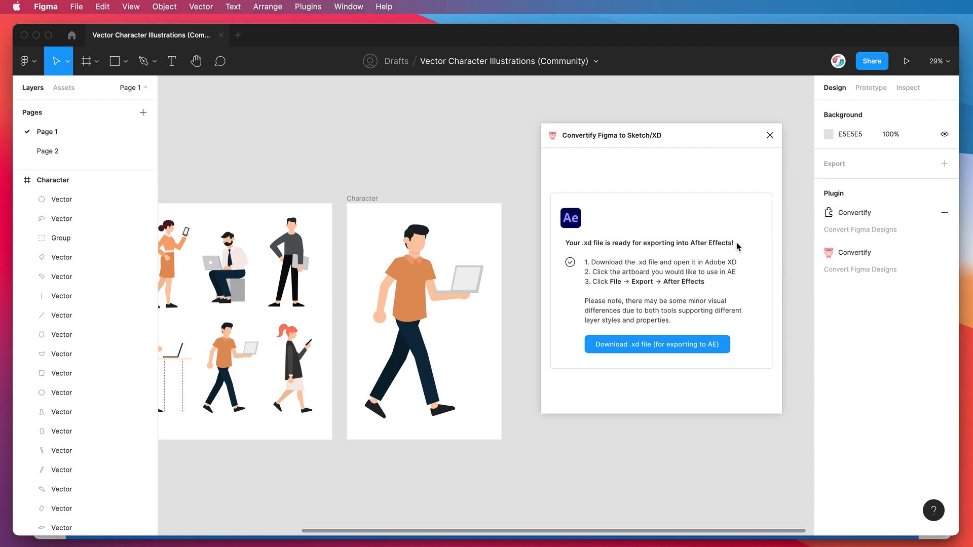